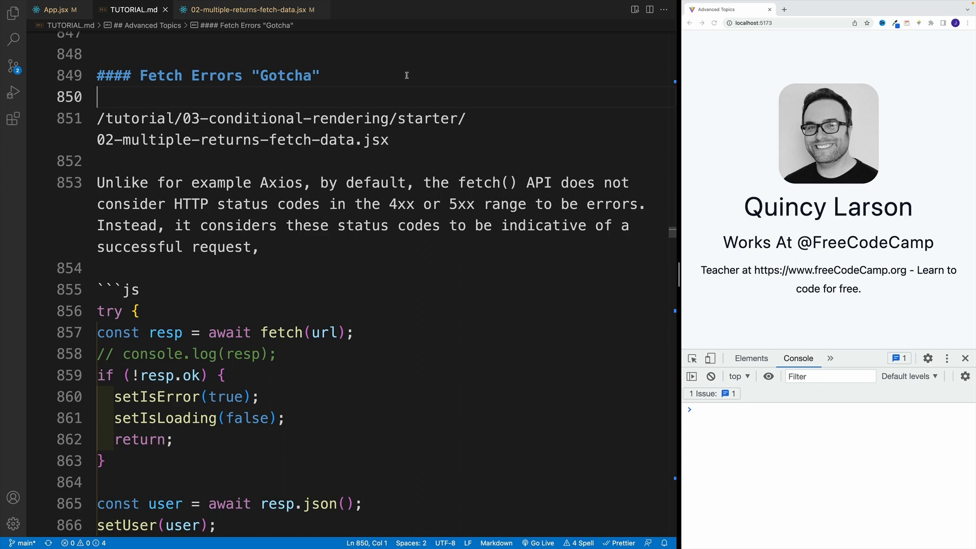
Step: Append ' (optional)' to the '#### Fetch Errors "Gotcha"' heading in TUTORIAL.md
text(()
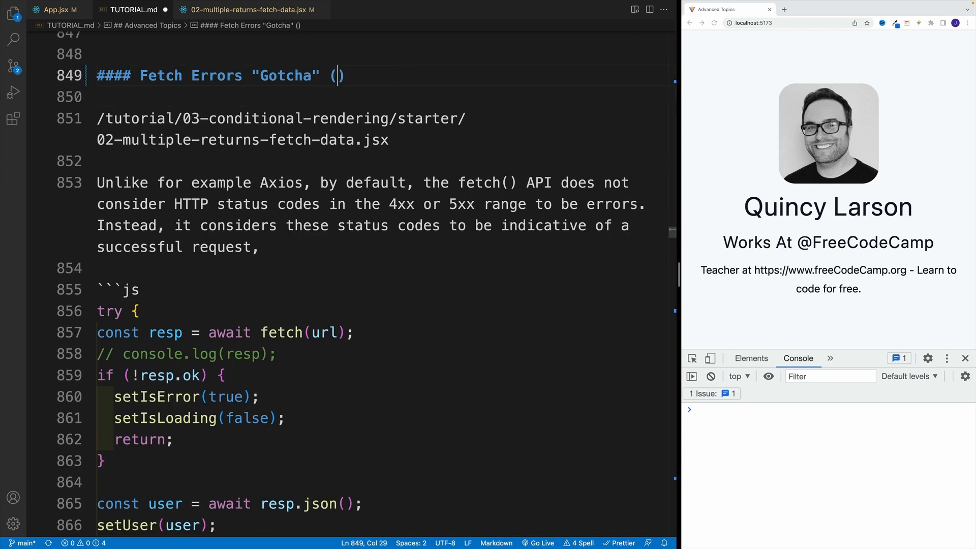
text(optional)
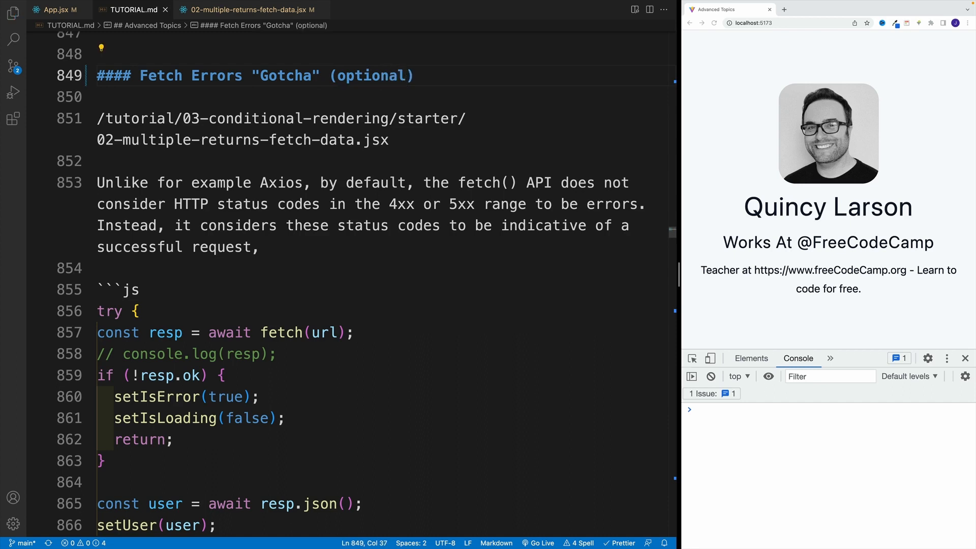
click(97, 160)
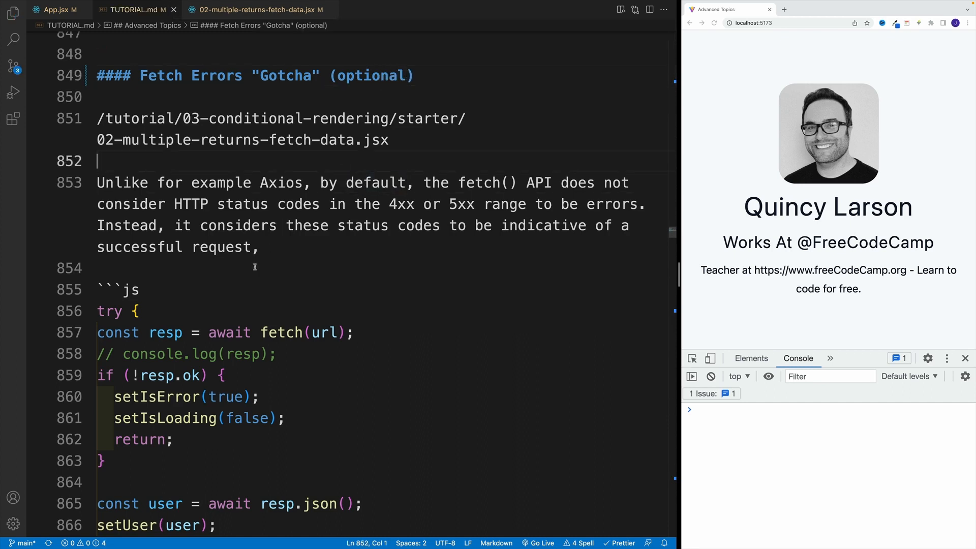
double_click(131, 289)
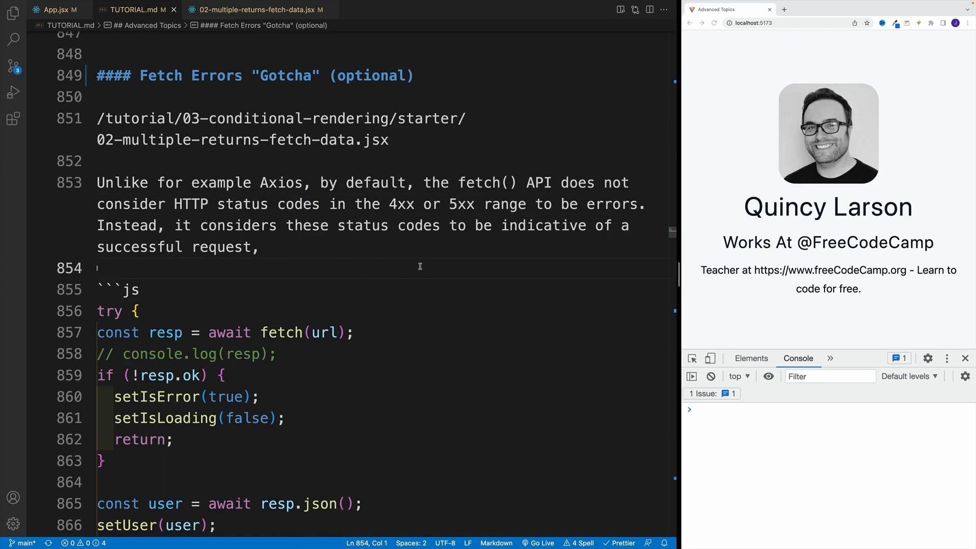
click(390, 140)
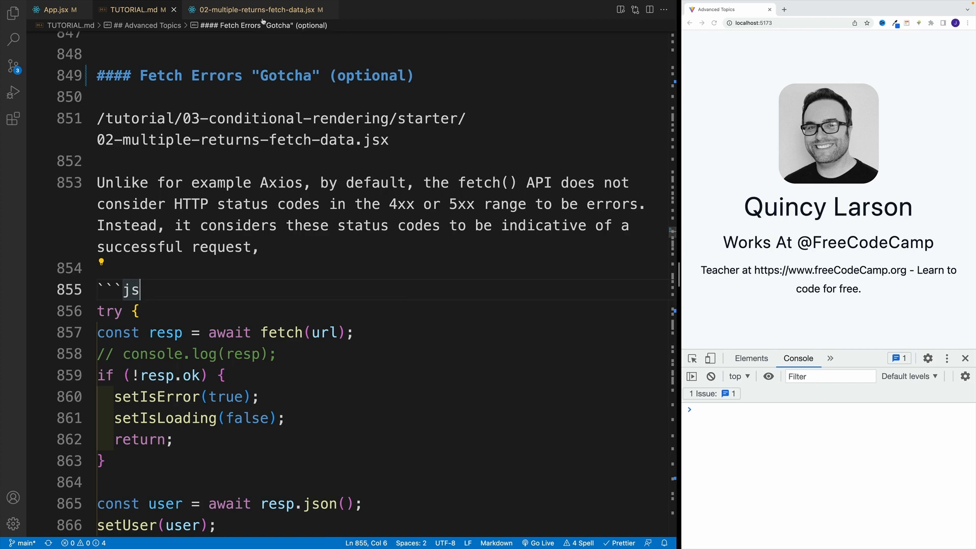
click(255, 9)
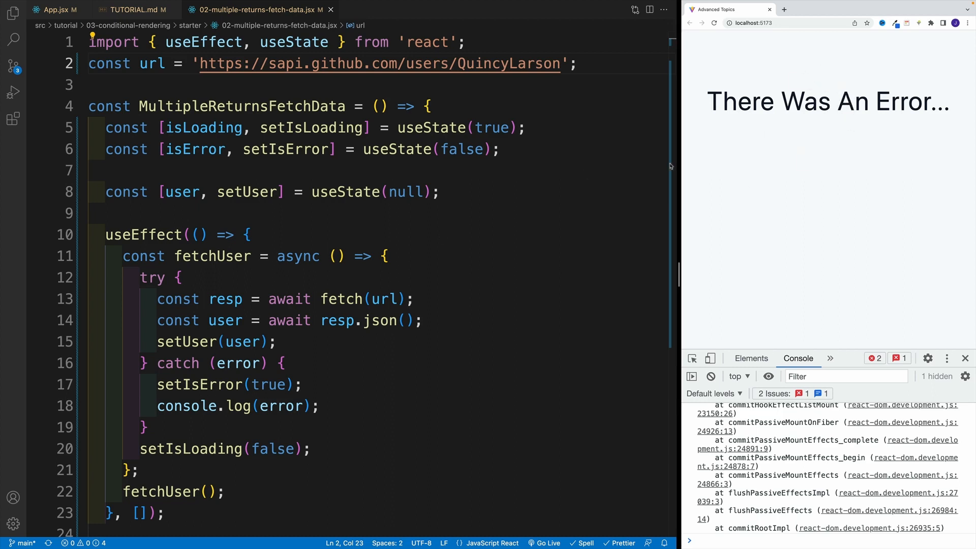
mouse_move(762, 134)
text(s)
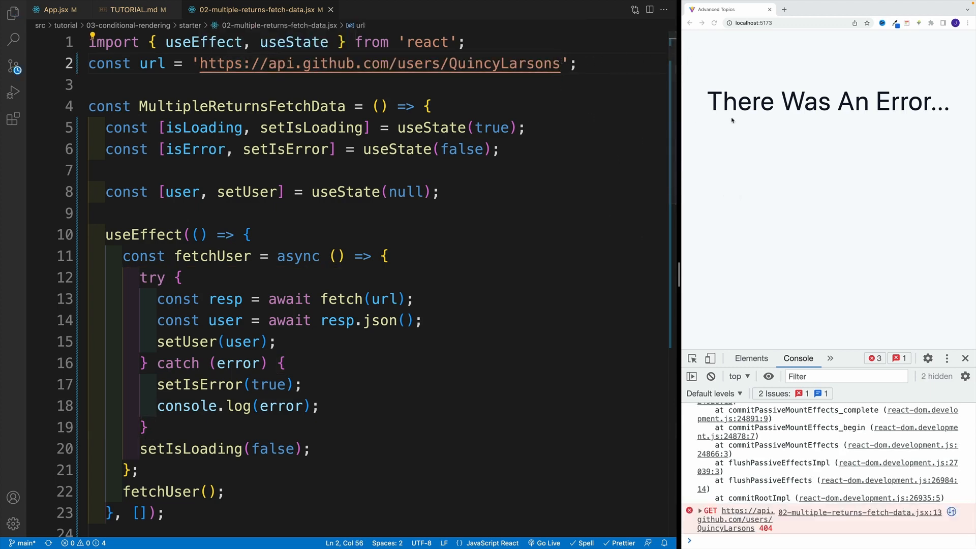
click(714, 23)
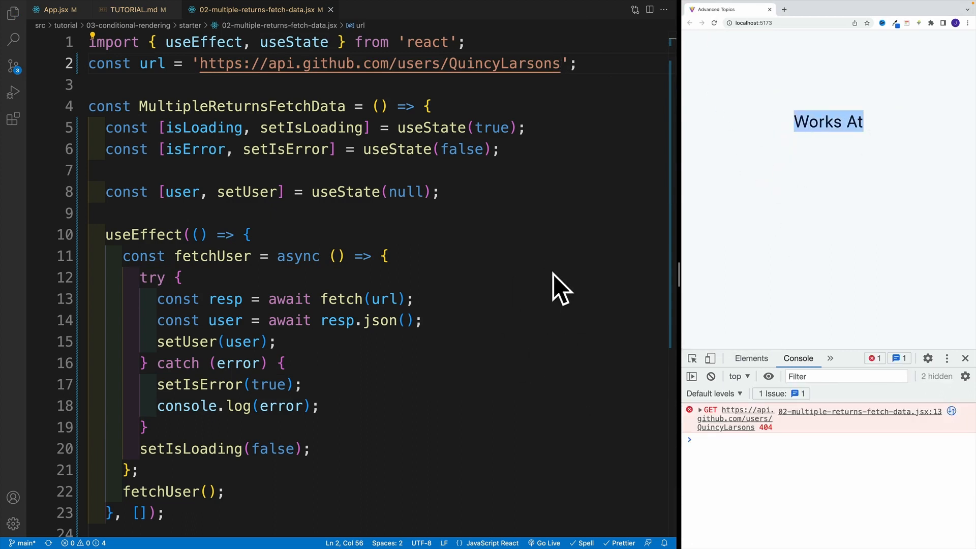
mouse_move(542, 293)
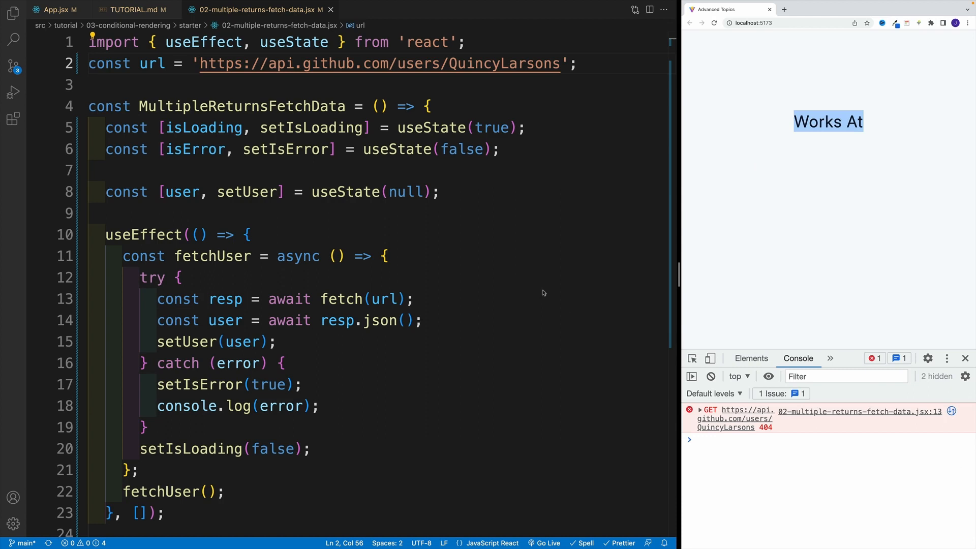
mouse_move(579, 324)
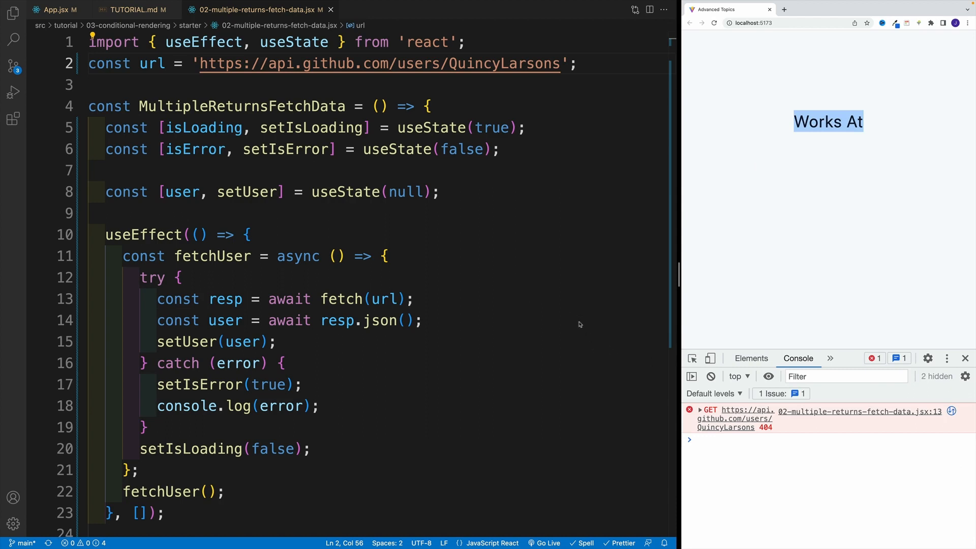
double_click(185, 406)
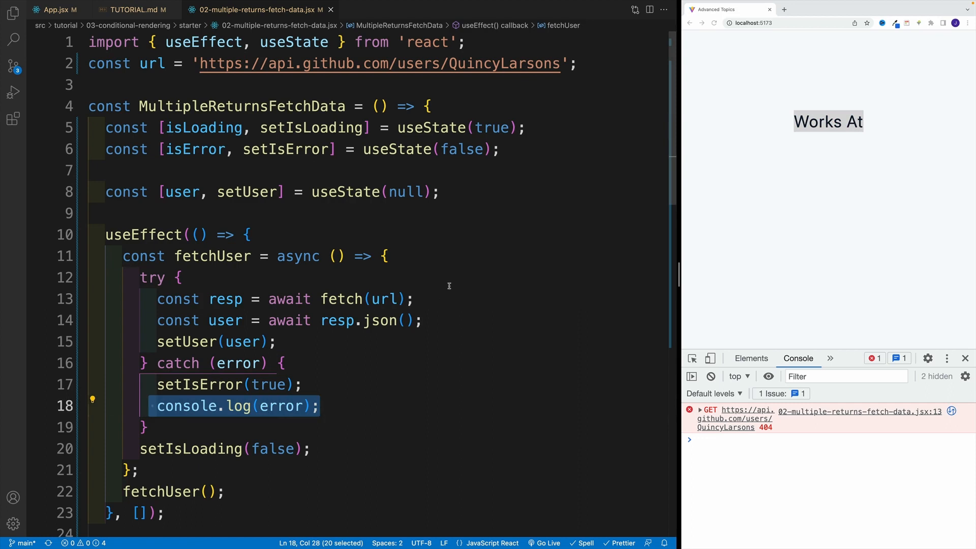
mouse_move(452, 243)
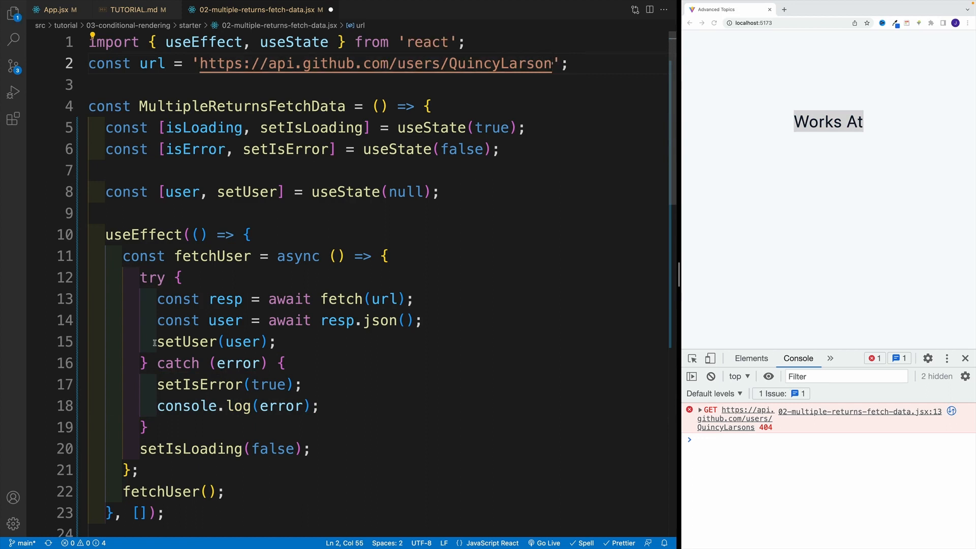
triple_click(211, 341)
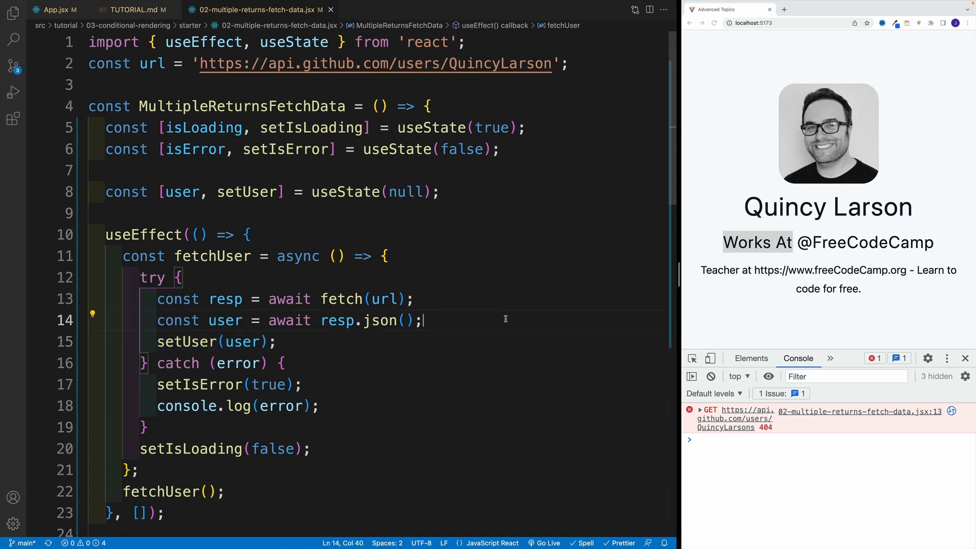
Step: Log the fetch response after JSON parsing and expand the logged Response object in the console
key(Enter)
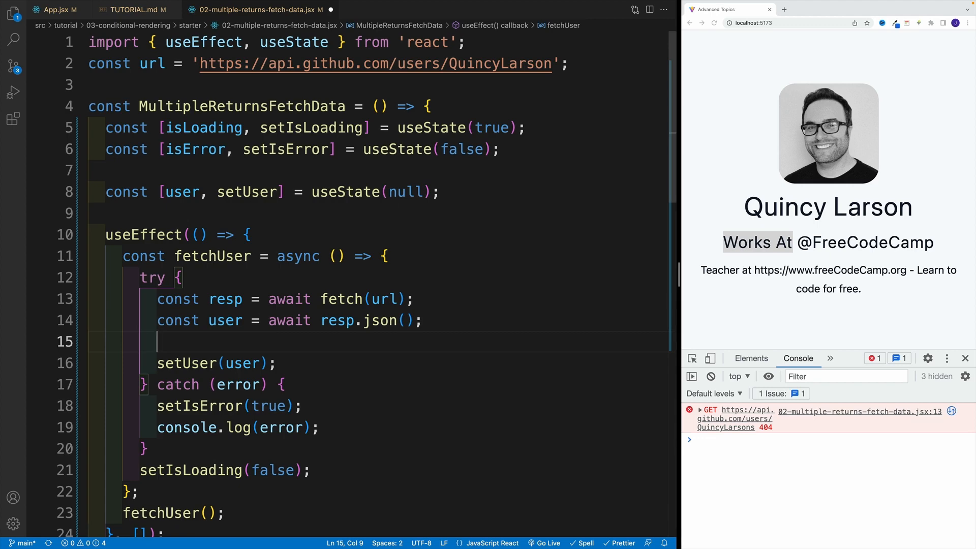
text(log();)
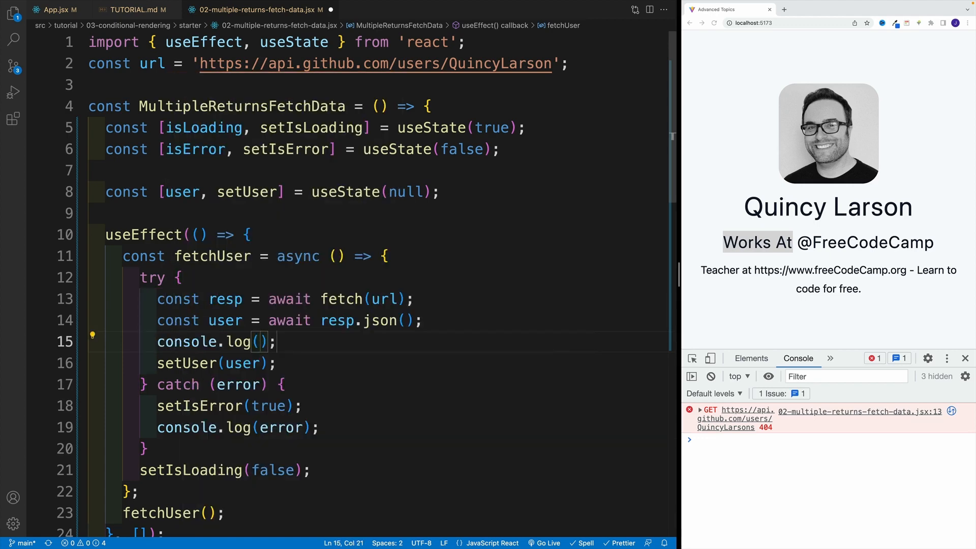
text(resp)
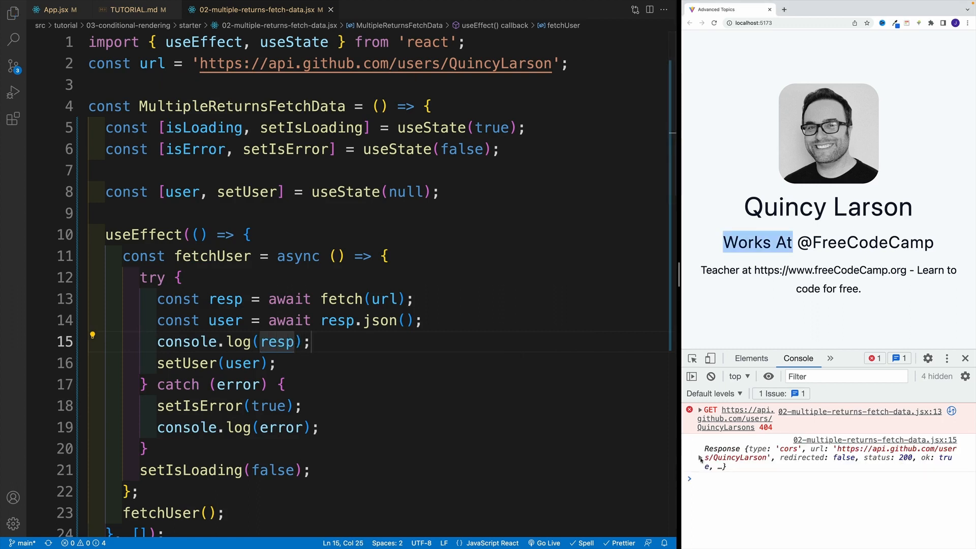
click(689, 458)
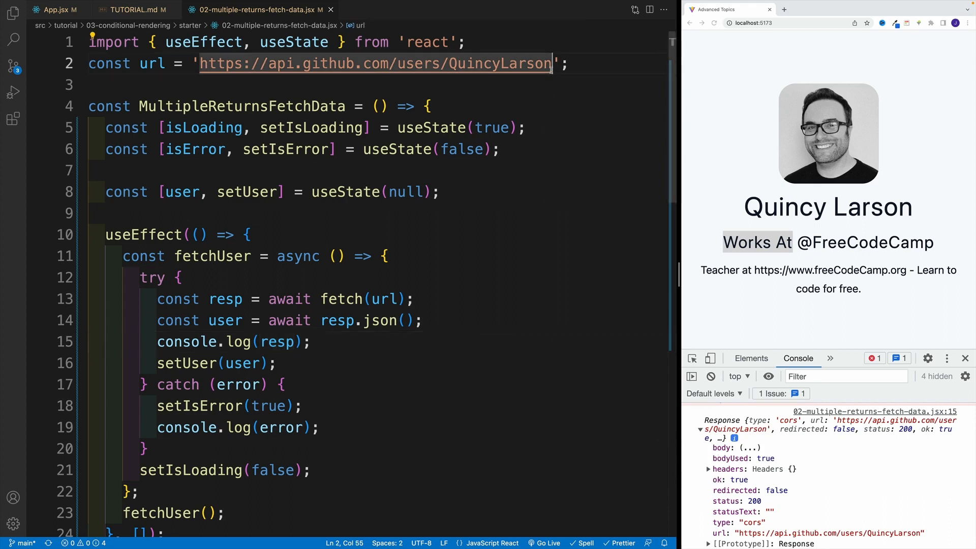
Step: Break the URL to QuincyLarsons and expand the logged 404 response to read ok: false
text(s)
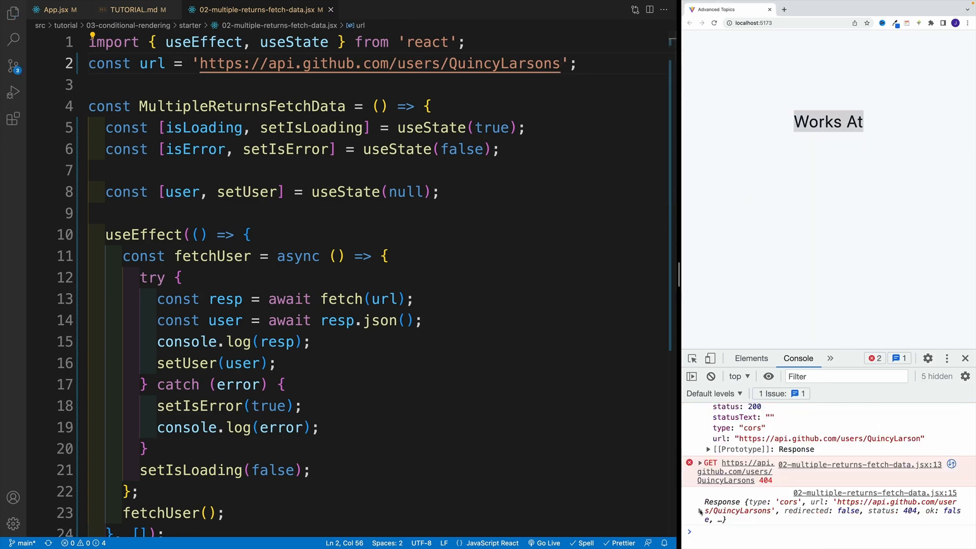
click(699, 429)
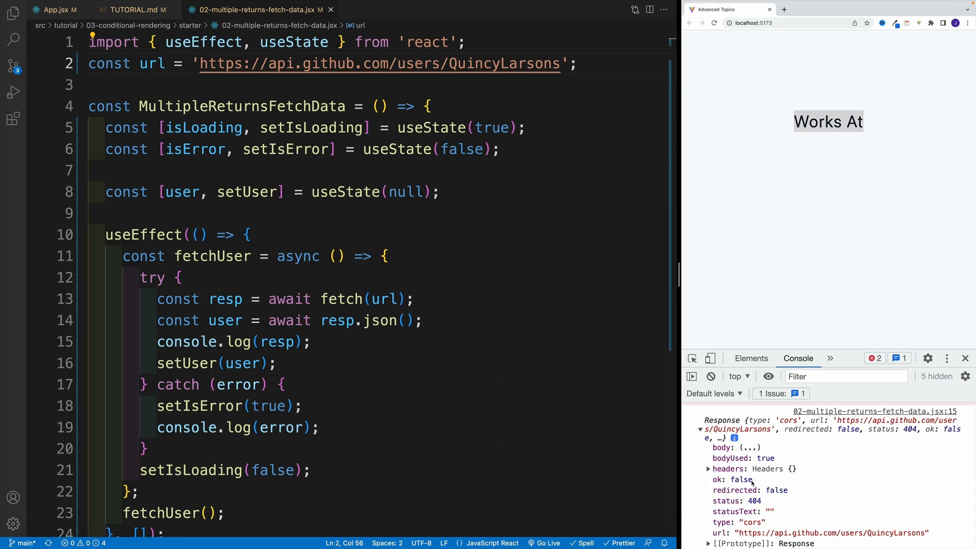
drag(157, 298, 279, 363)
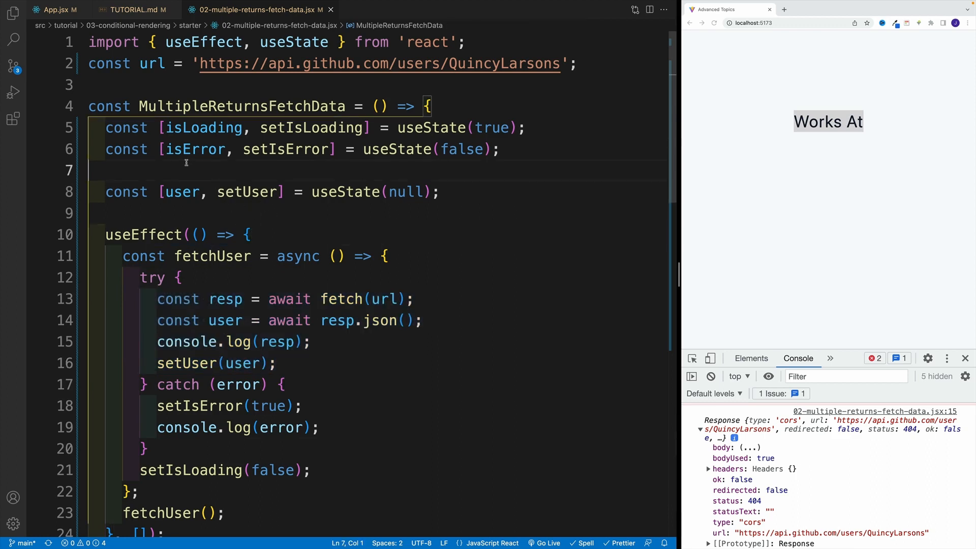
Step: Write if (!resp.ok) { setIsError(true) return } right after the fetch in the try block
click(338, 320)
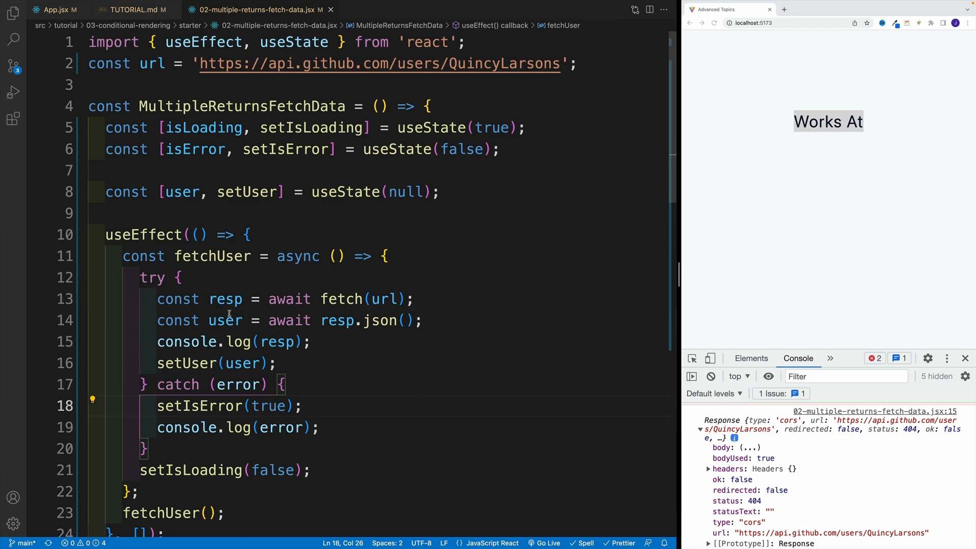
mouse_move(301, 357)
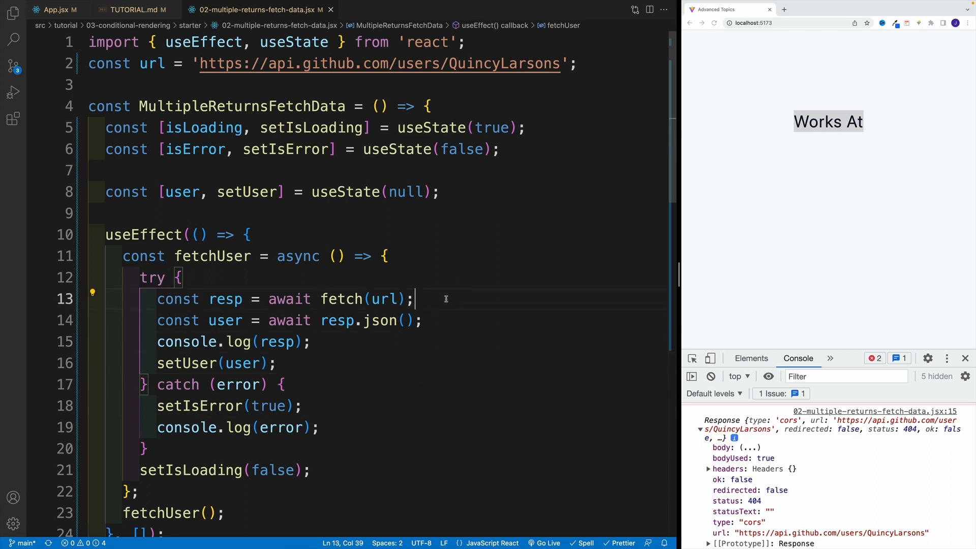
text(if ()
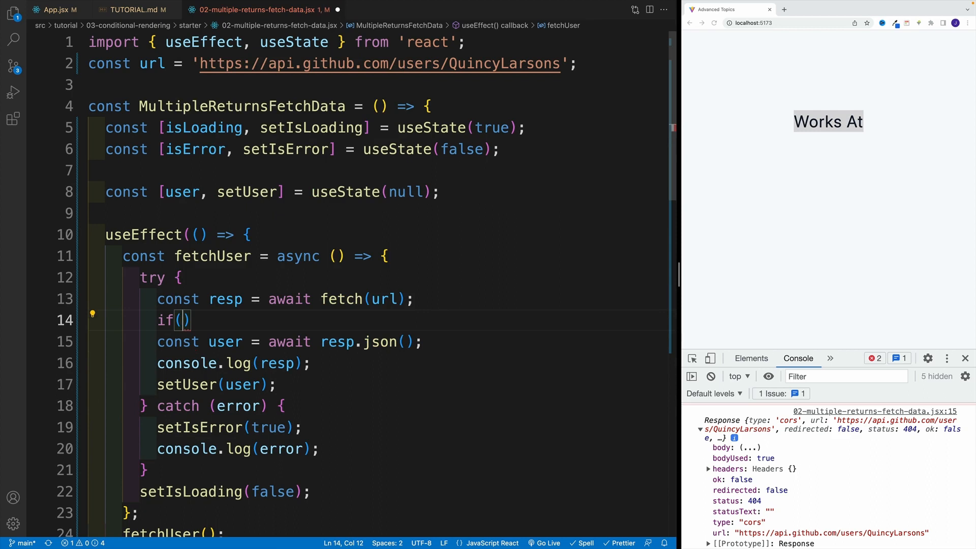
text(!resp.)
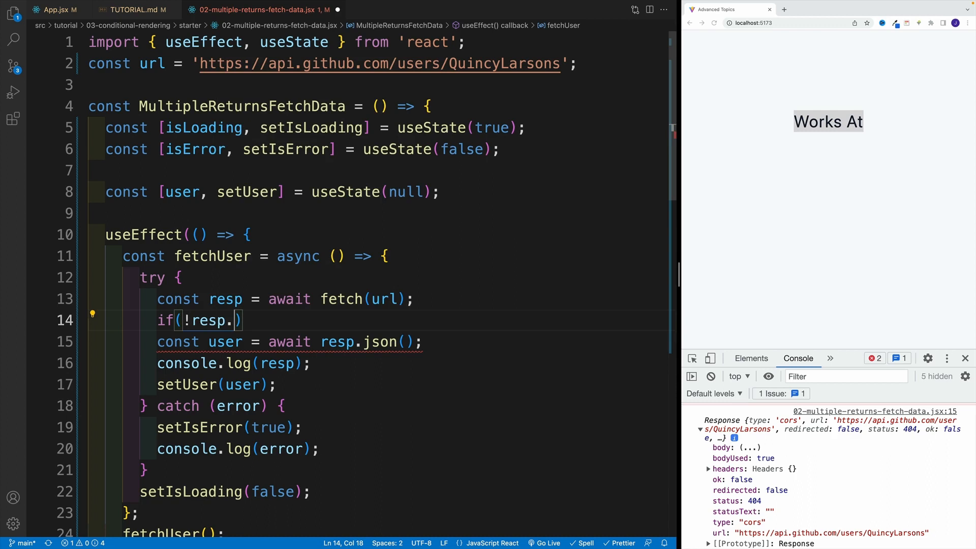
text(ok)
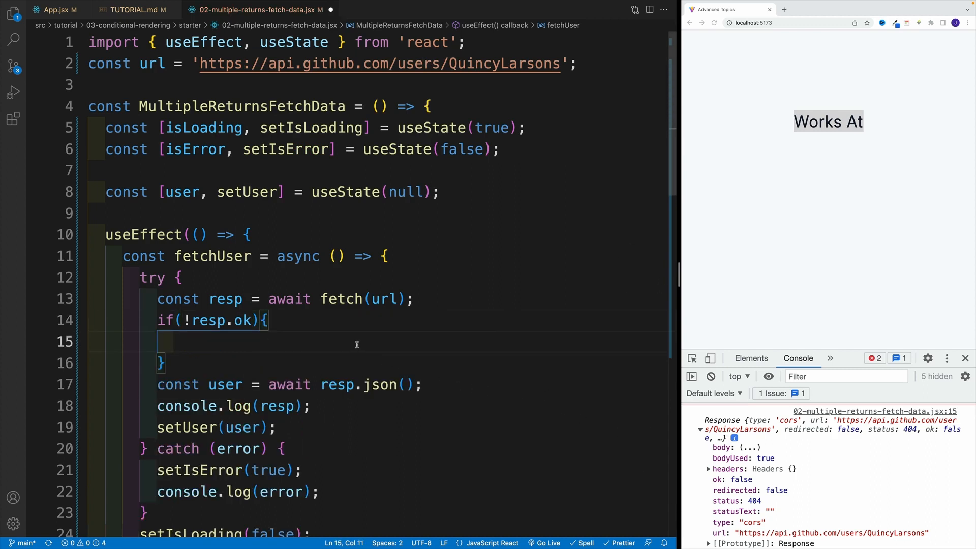
text(setIsError(true)
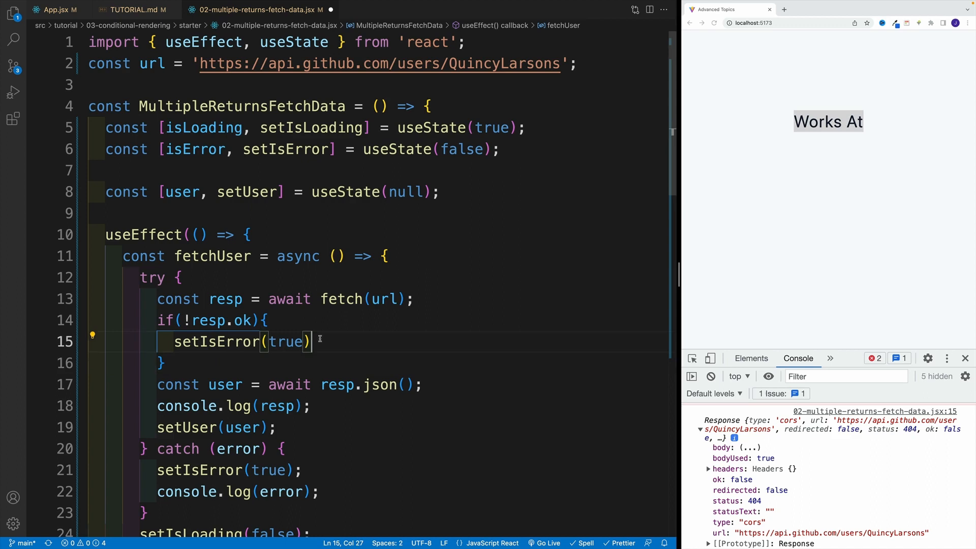
text(r)
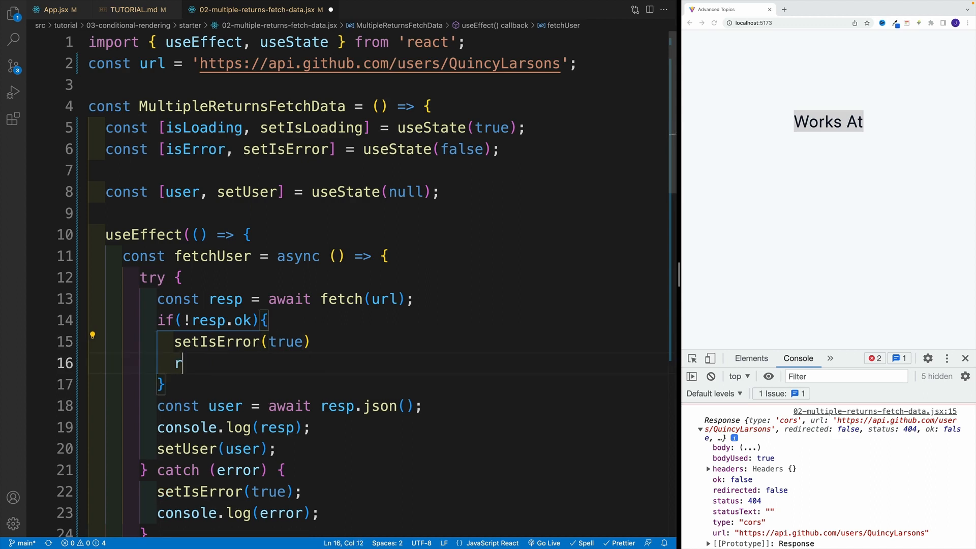
text(eturn)
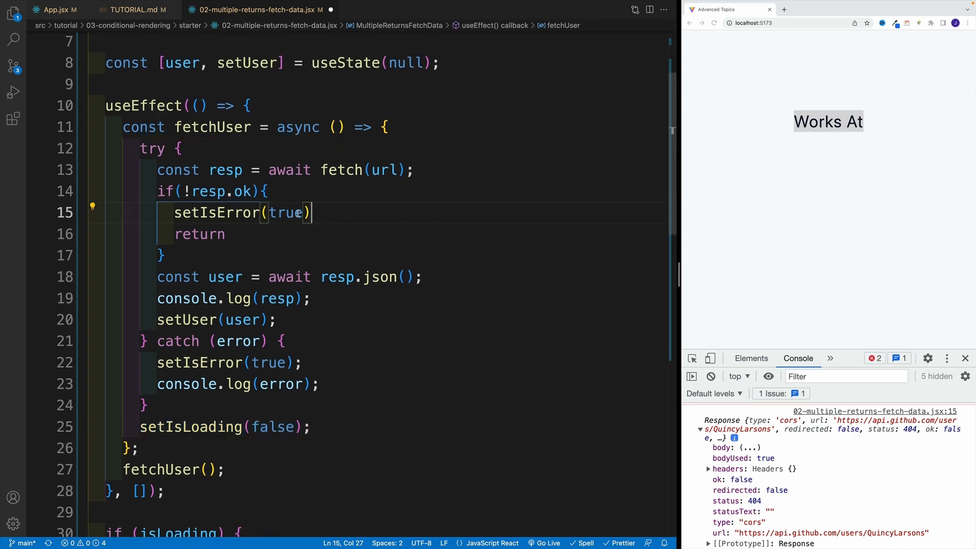
Step: Add setIsLoading(false); above return in the !resp.ok block and compare the setter values
text(setIsLoading(false);)
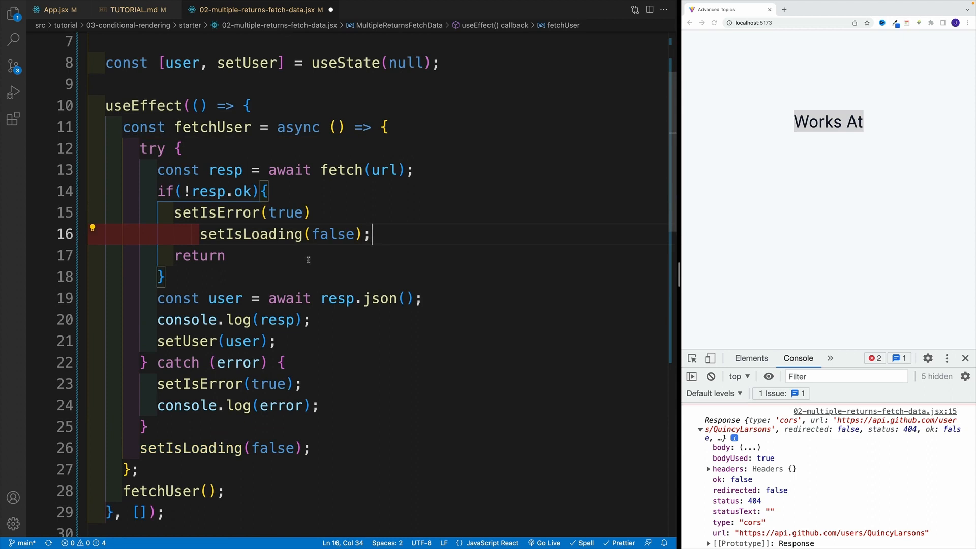
double_click(284, 213)
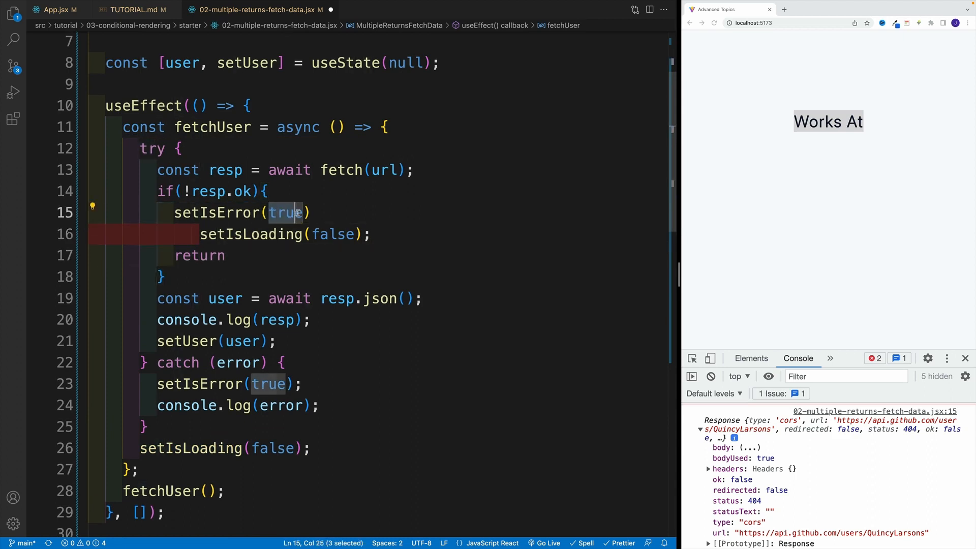
double_click(332, 233)
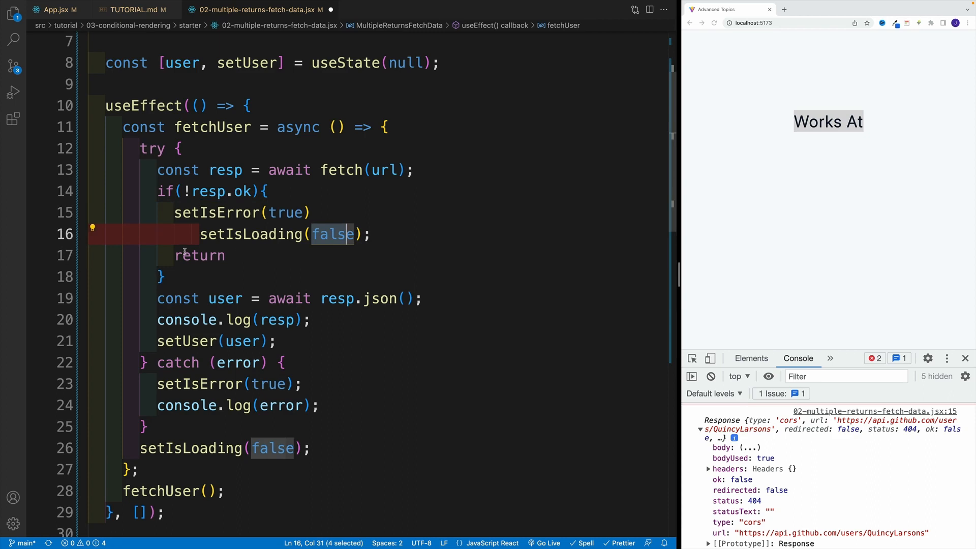
double_click(198, 255)
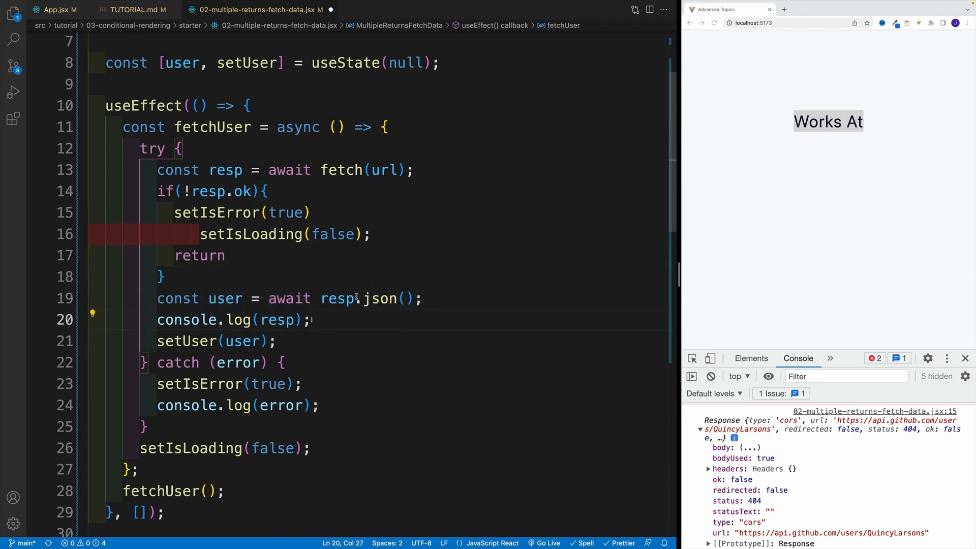
double_click(199, 255)
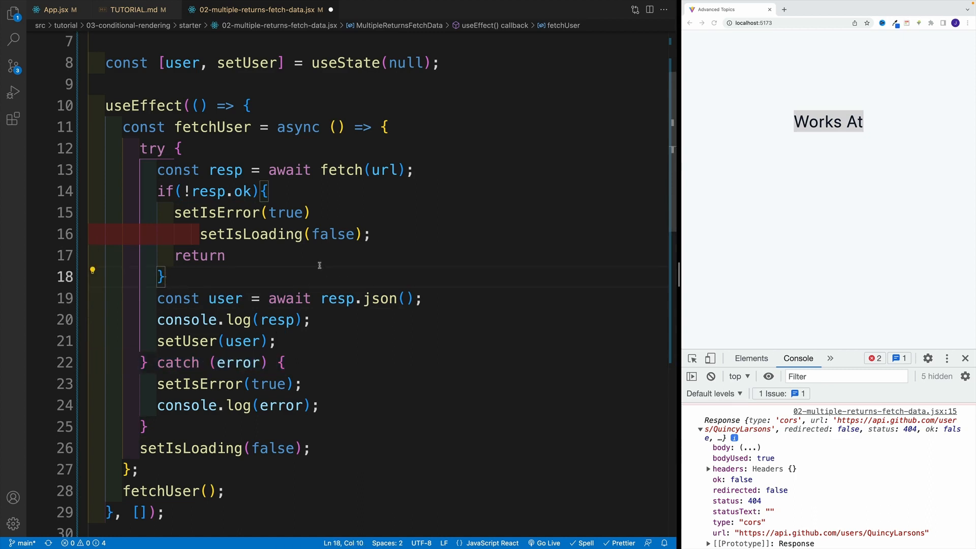
triple_click(231, 319)
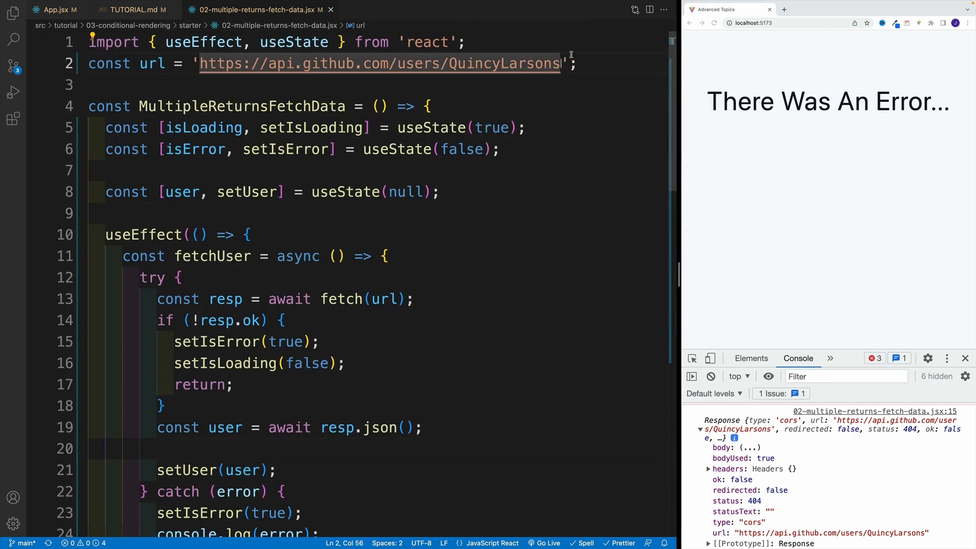
Step: Delete the trailing 's' so the URL username reads QuincyLarson again
key(Backspace)
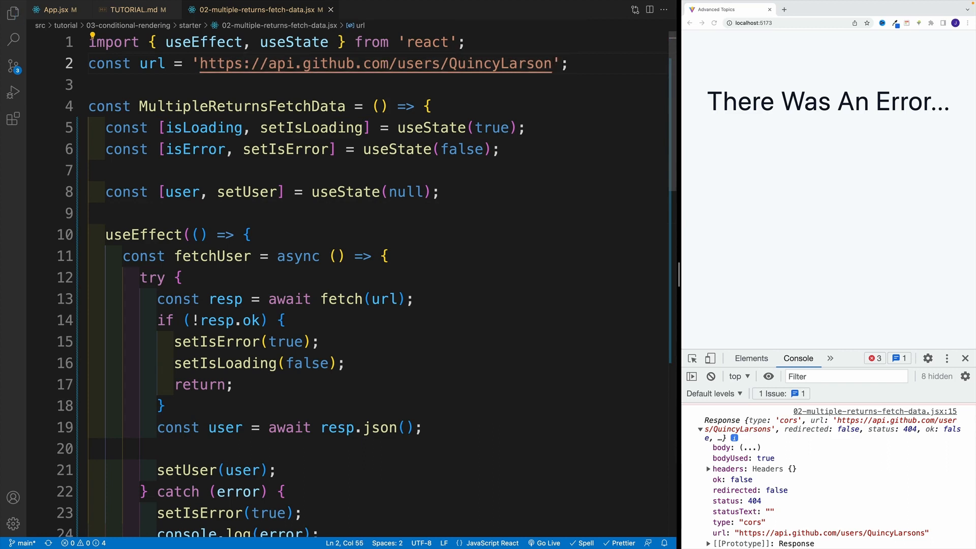